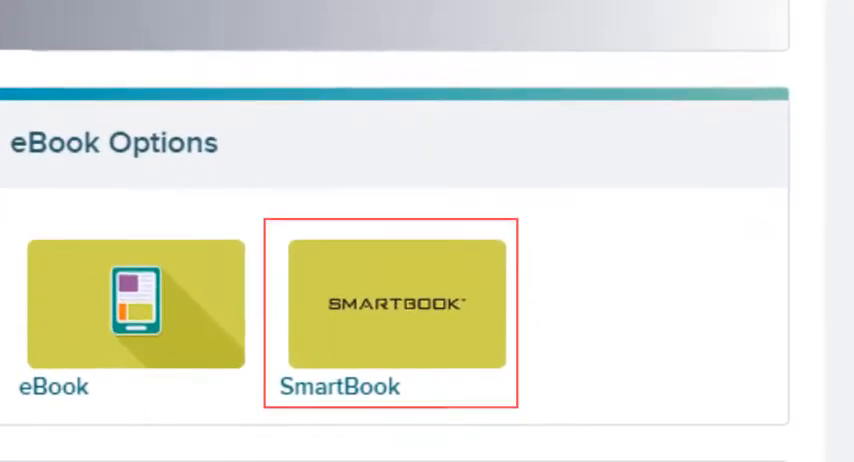
- Open the SmartBook eBook, skim the speech-class reading, and answer the technical-fields multiple-choice question
click(396, 305)
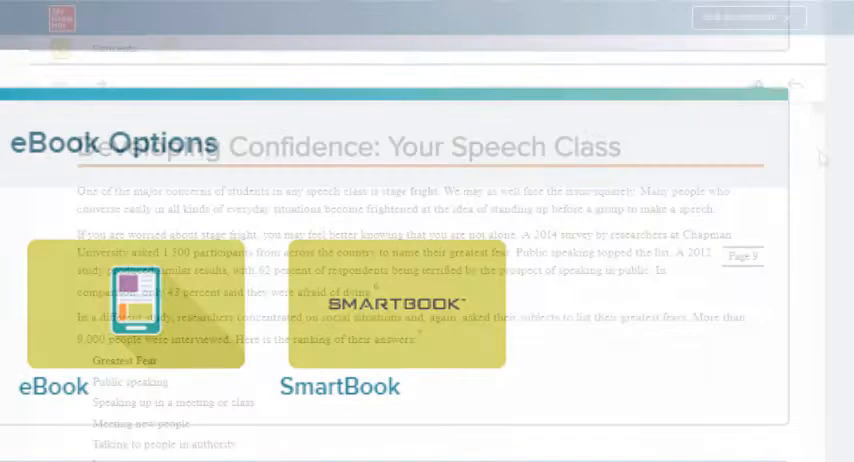
scroll(down, 3)
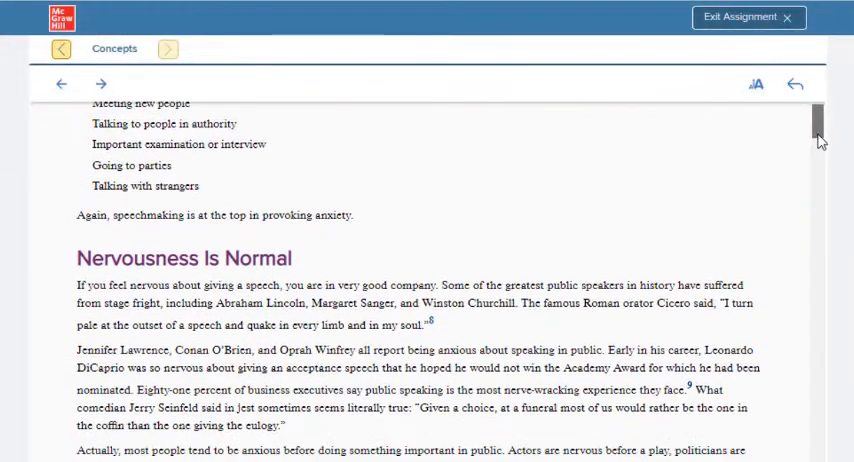
click(167, 48)
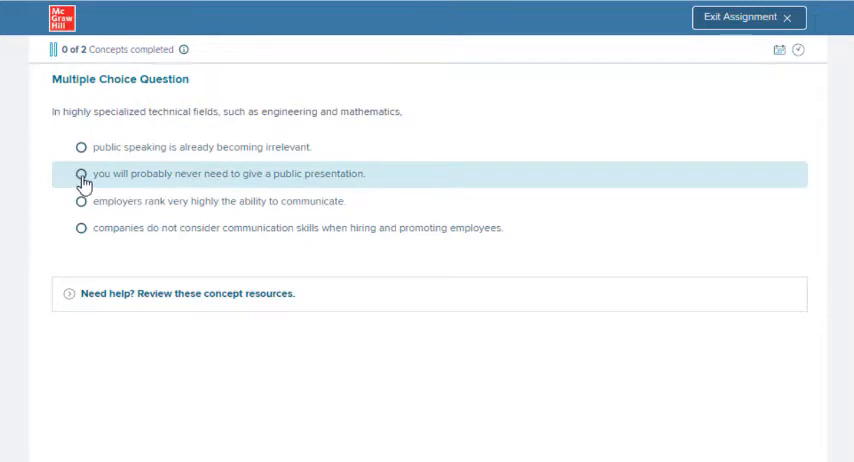
click(81, 173)
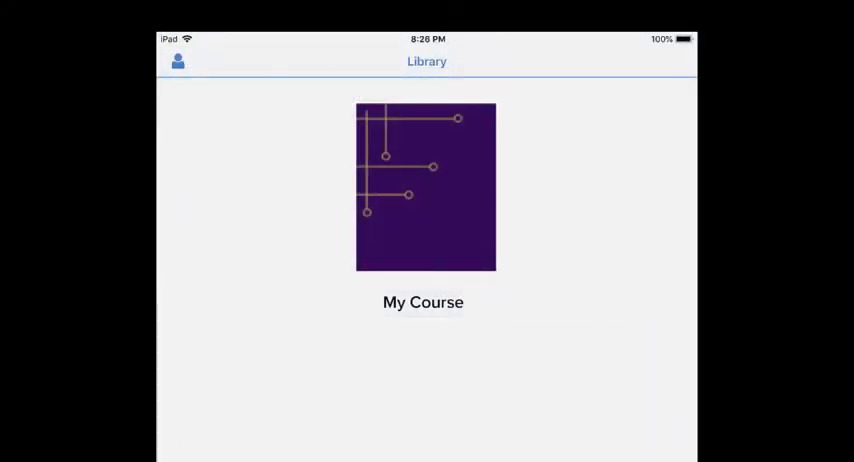
- Open the My Course cover in the ReadAnywhere library
click(424, 187)
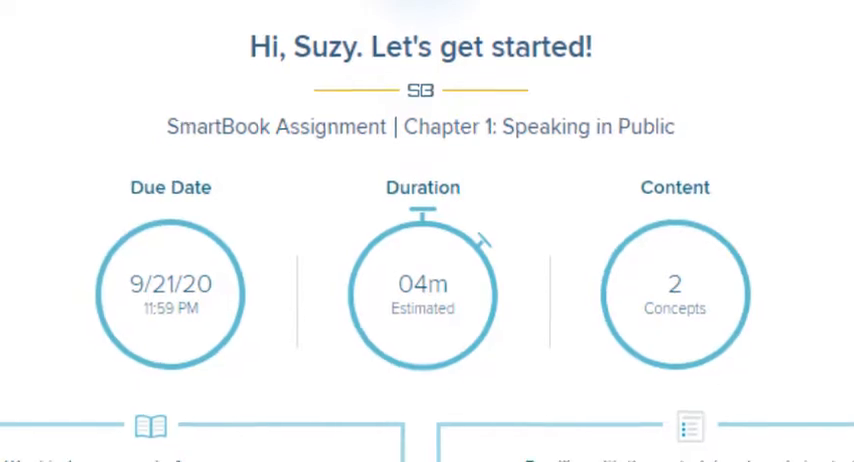
- Start the Chapter 1: Speaking in Public assignment with the reading first
scroll(down, 3)
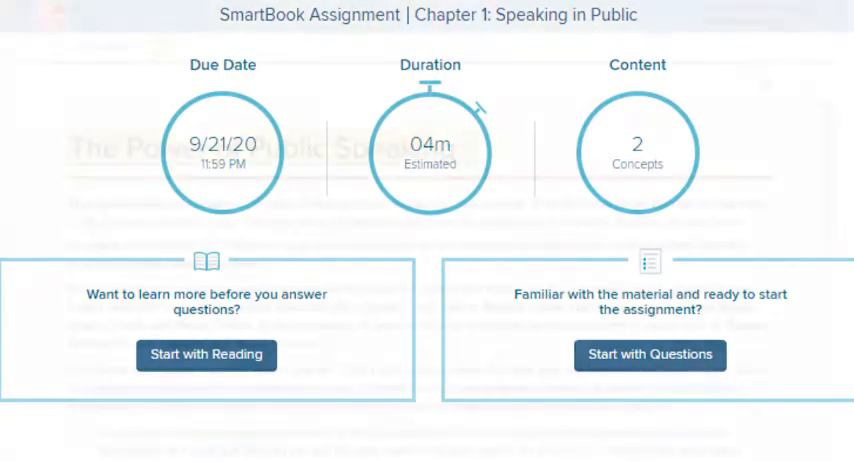
click(206, 355)
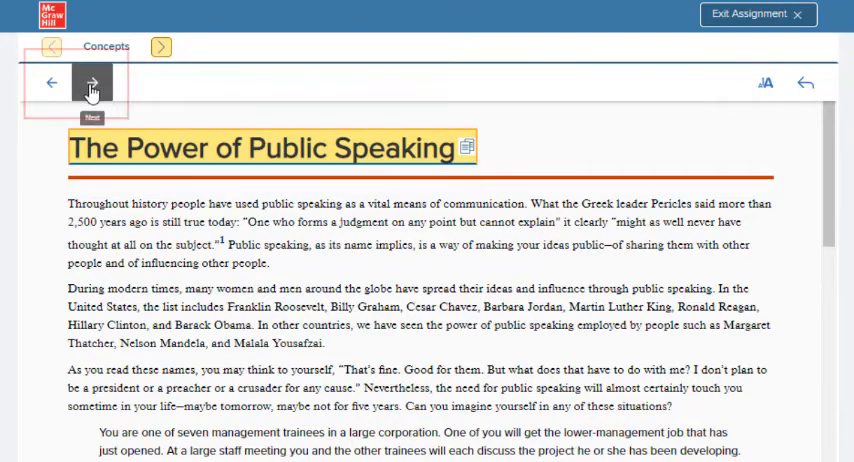
- Advance to the Dealing with Nervousness section and scroll to its end
click(92, 83)
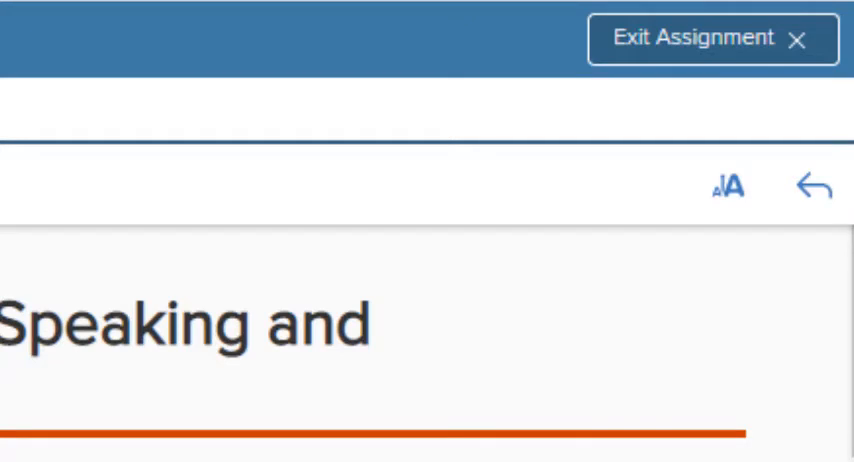
scroll(down, 3)
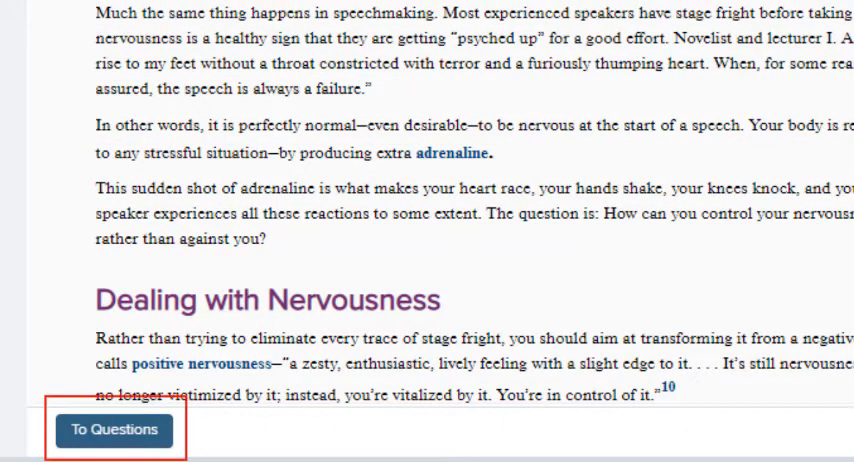
- Answer the technical-fields question with 'never need a presentation' and submit at Medium confidence
click(113, 430)
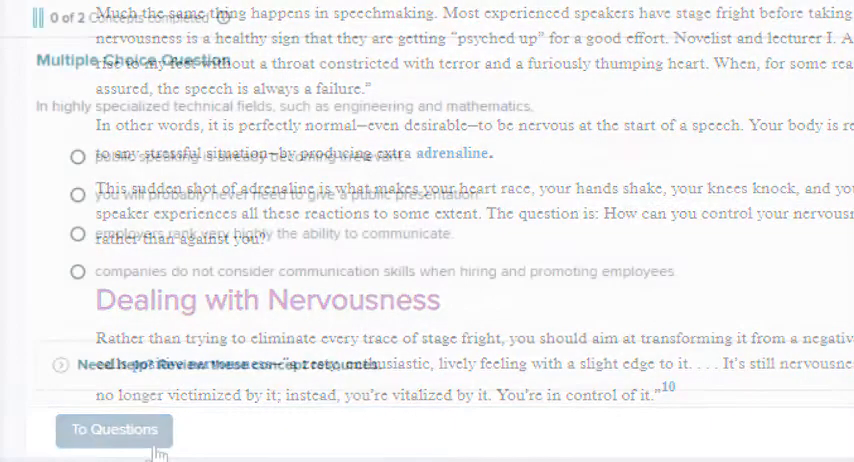
click(113, 429)
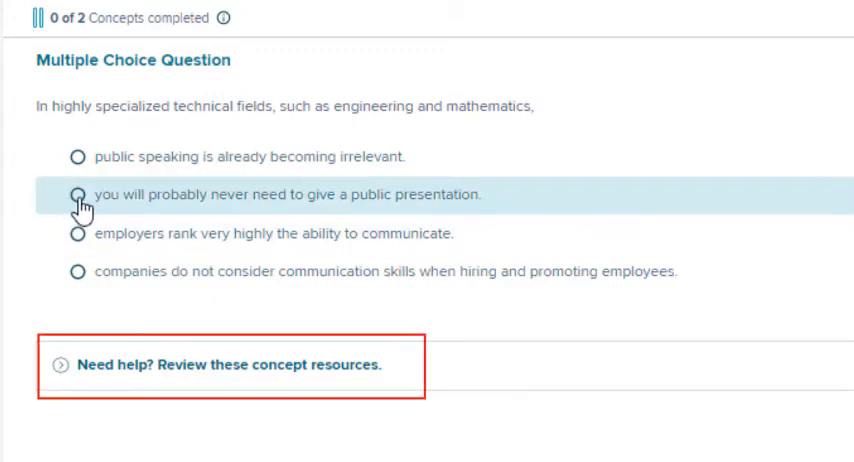
scroll(down, 3)
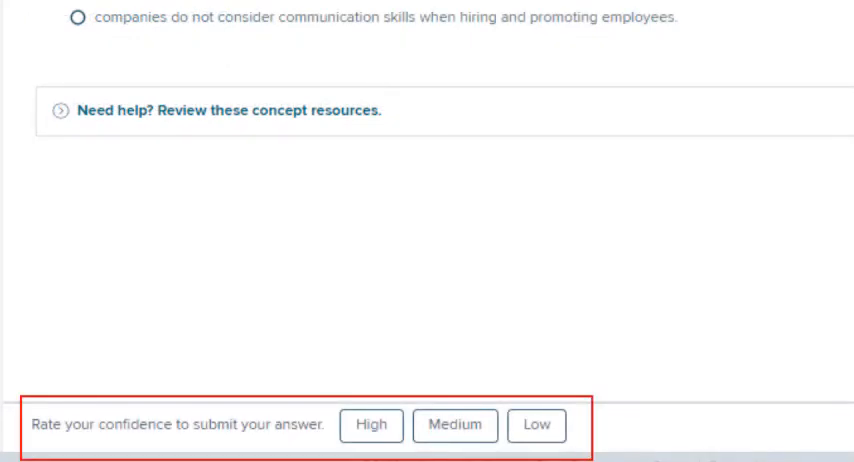
click(454, 425)
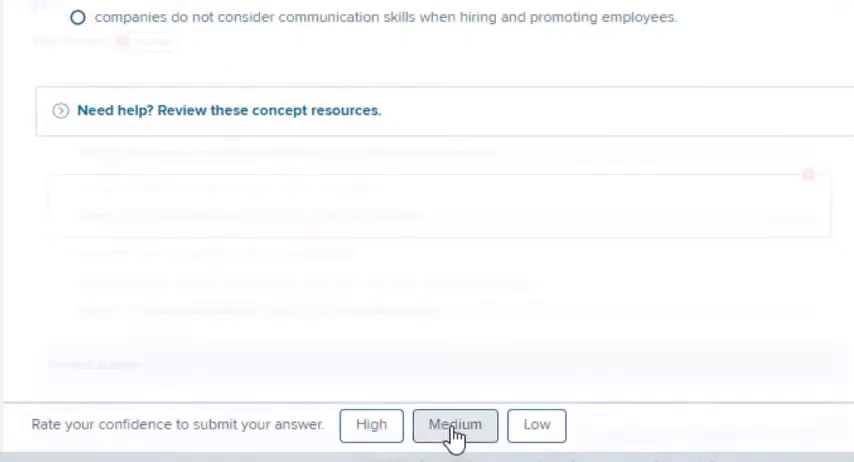
click(454, 425)
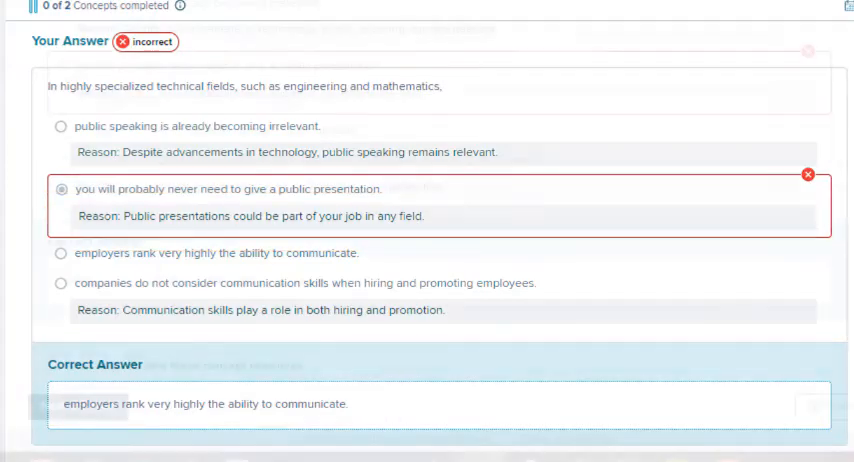
scroll(down, 3)
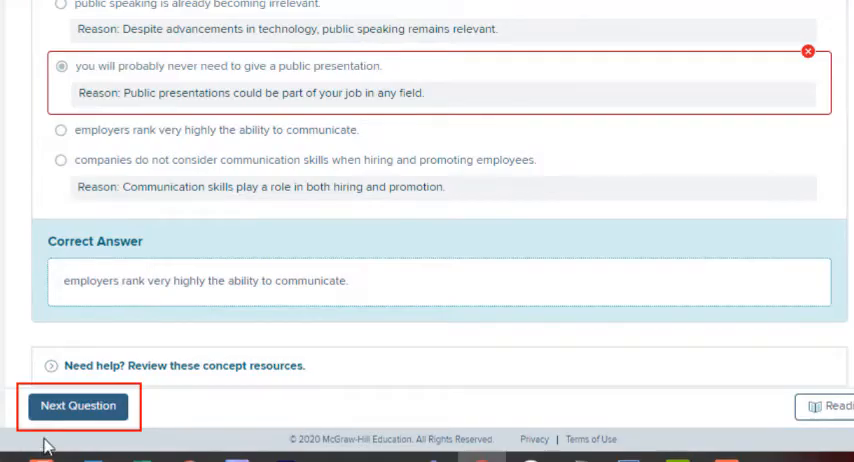
- Go to the next question and complete the assignment at 100% progress
click(78, 405)
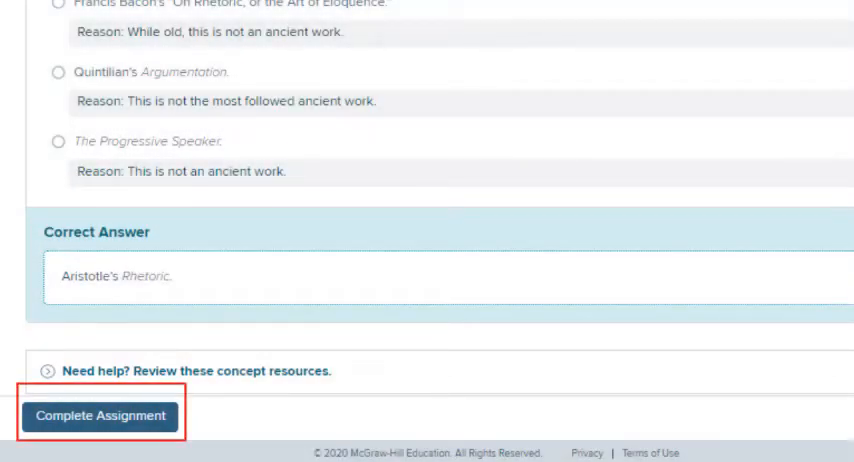
click(99, 415)
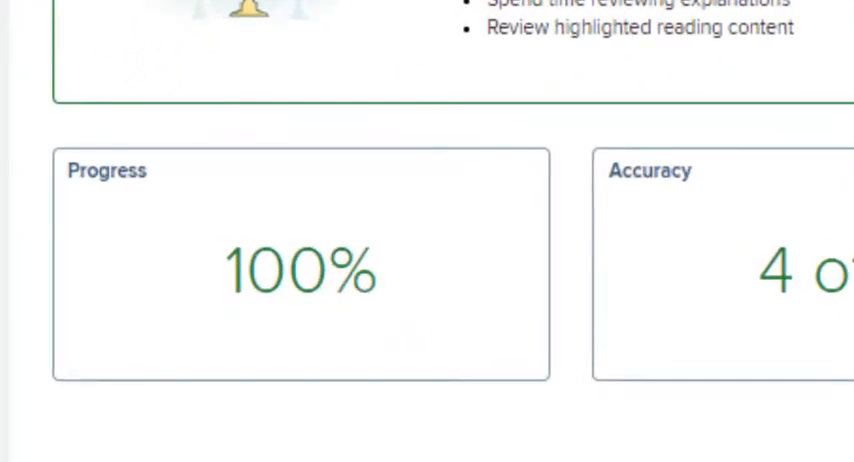
scroll(right, 3)
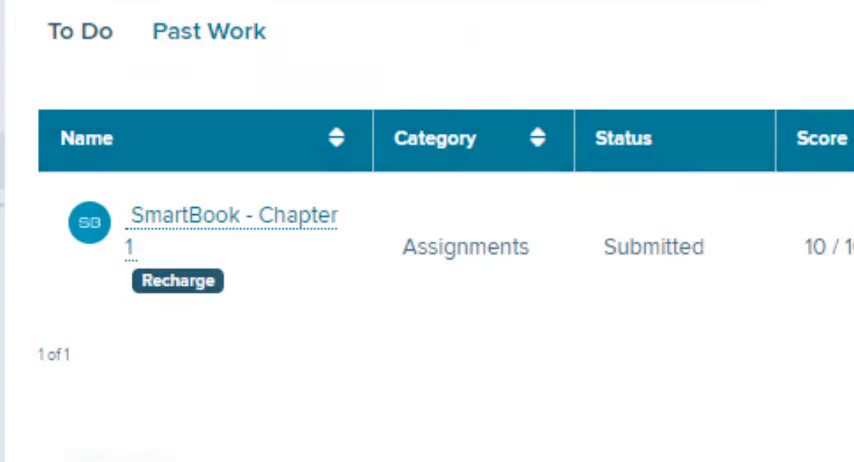
- Open SmartBook - Chapter 1 (Recharge) from Past Work and answer False
click(177, 281)
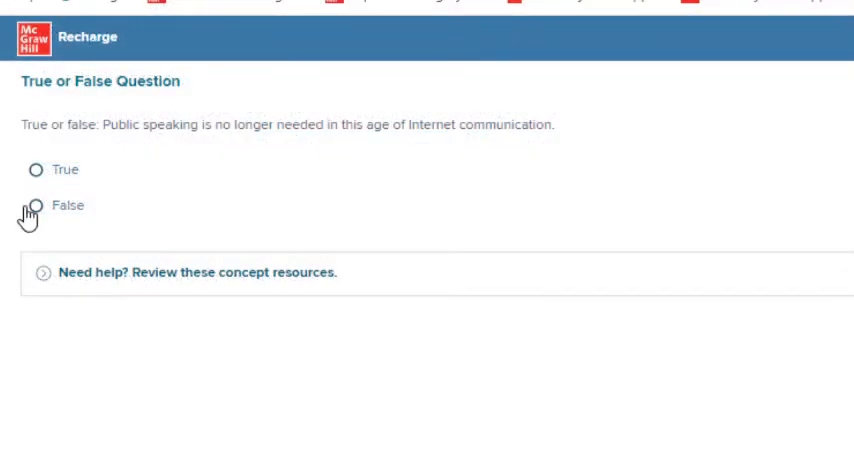
click(40, 205)
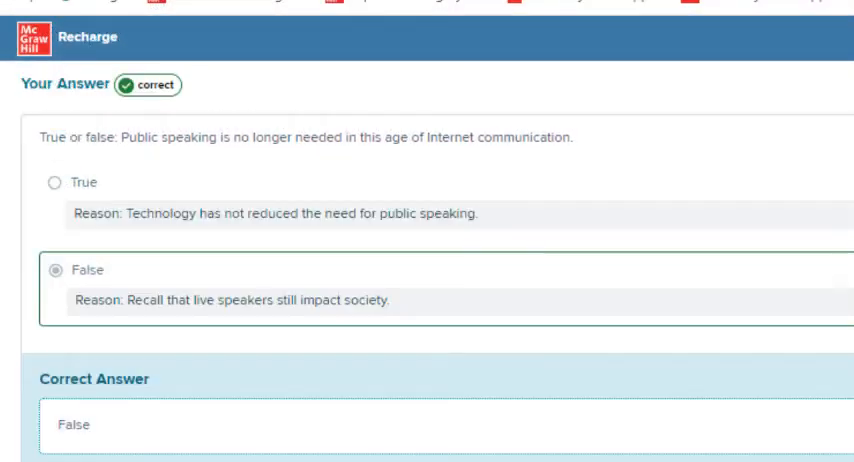